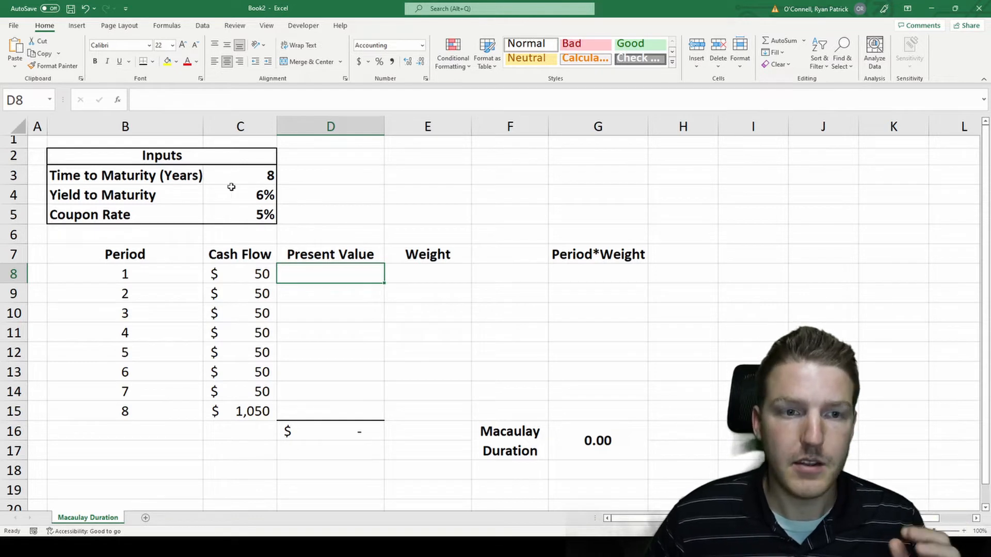
pyautogui.moveTo(142, 175)
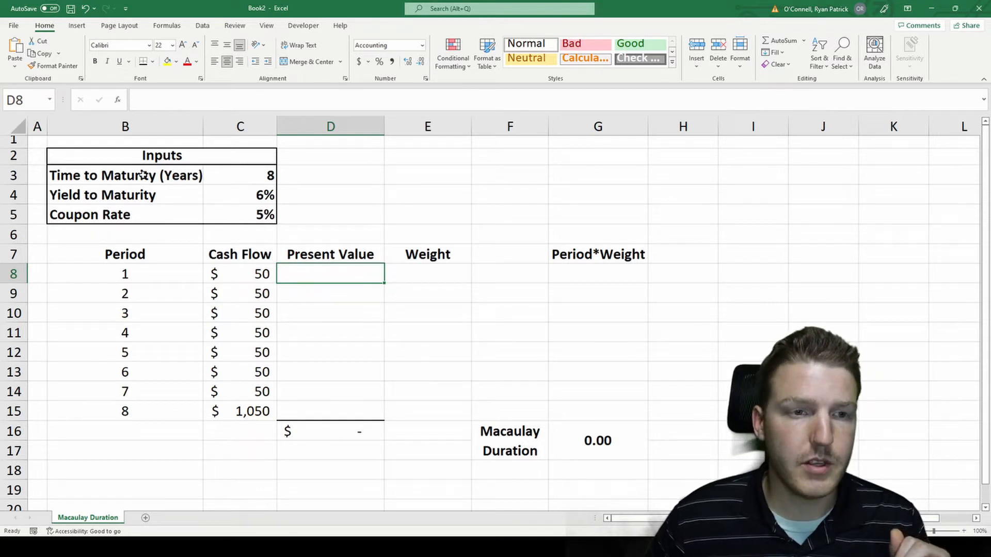
# Review the maturity, 6% yield and periods 1-8, and the final 1,050 cash flow built as =1000*$C$5.
pyautogui.click(125, 176)
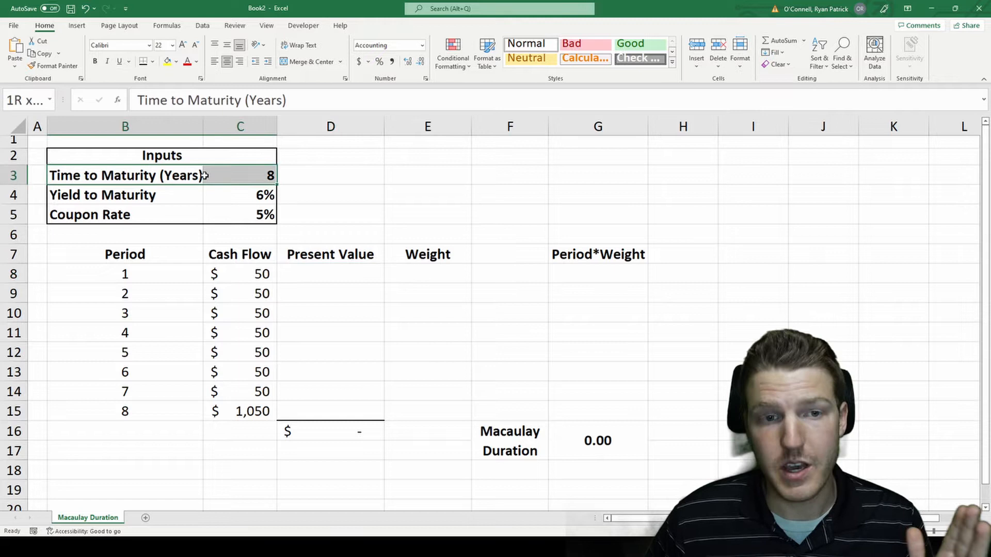
pyautogui.click(125, 195)
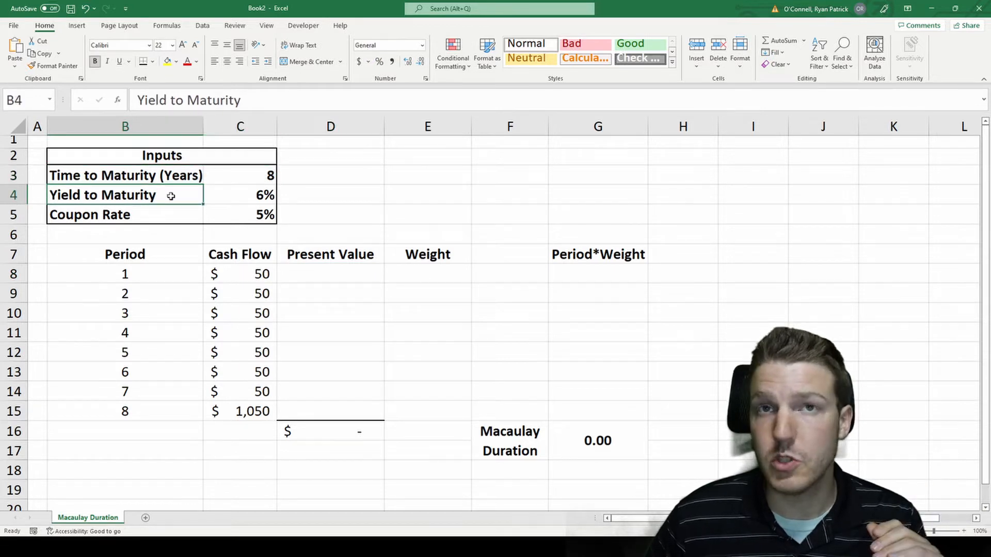
pyautogui.click(241, 195)
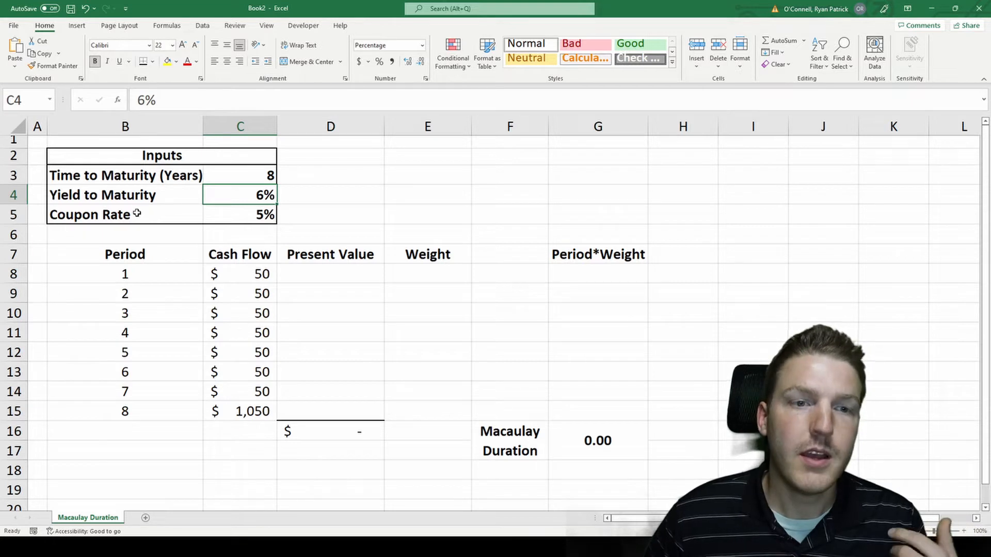
pyautogui.click(239, 215)
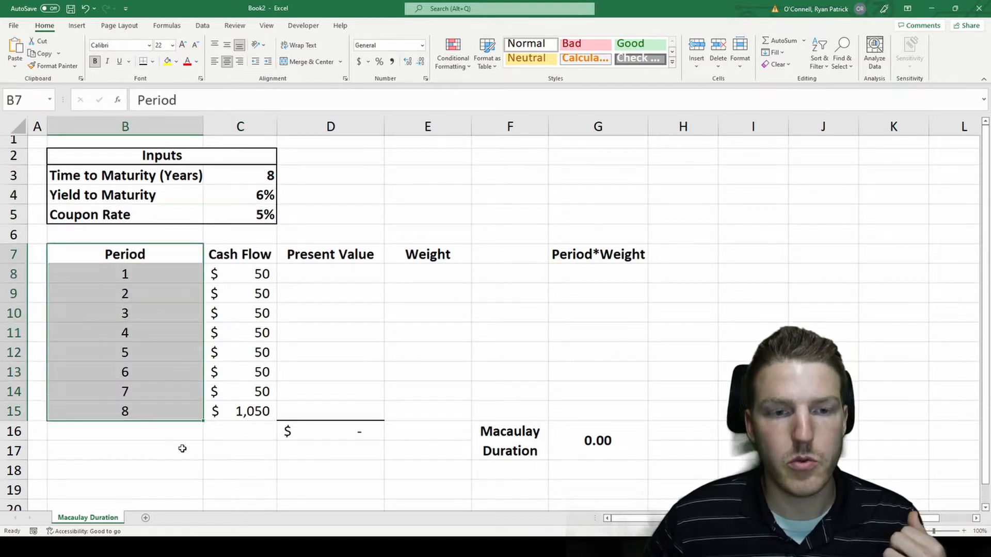
pyautogui.click(125, 451)
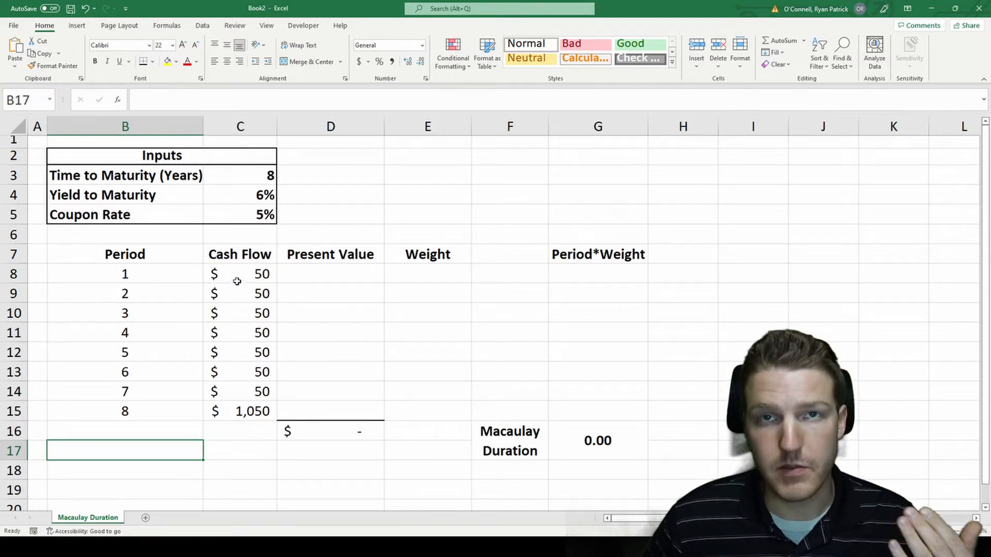
pyautogui.write('=1000*$C$5')
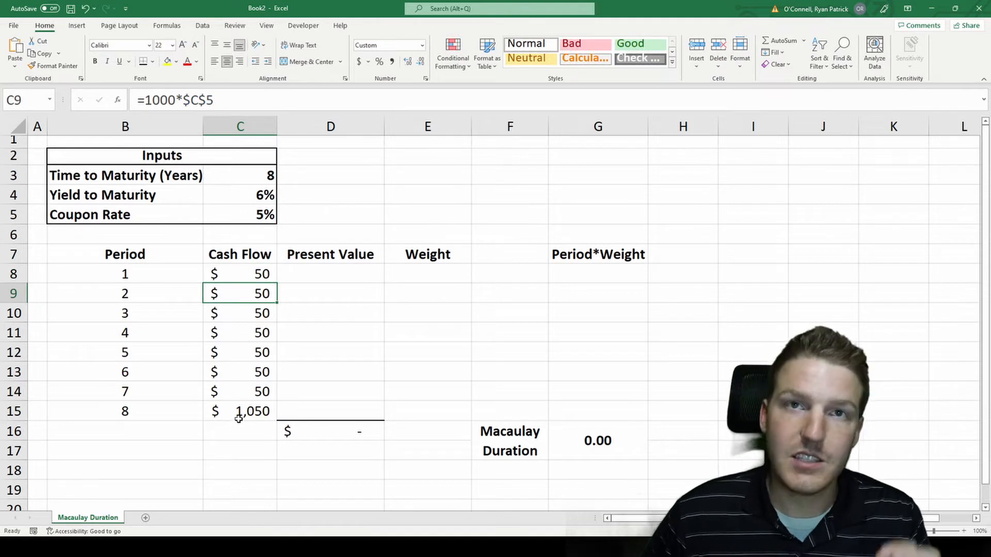
pyautogui.click(239, 410)
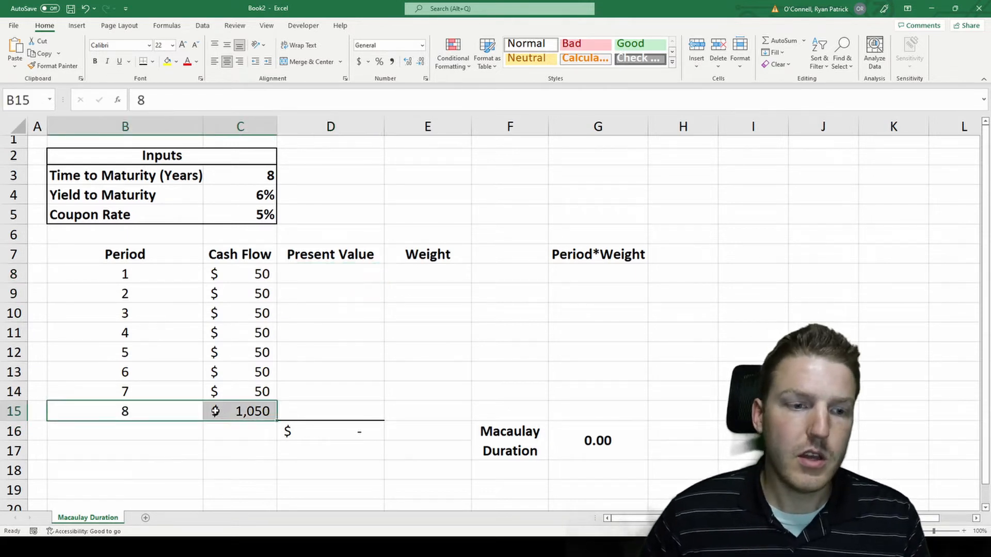
pyautogui.click(239, 411)
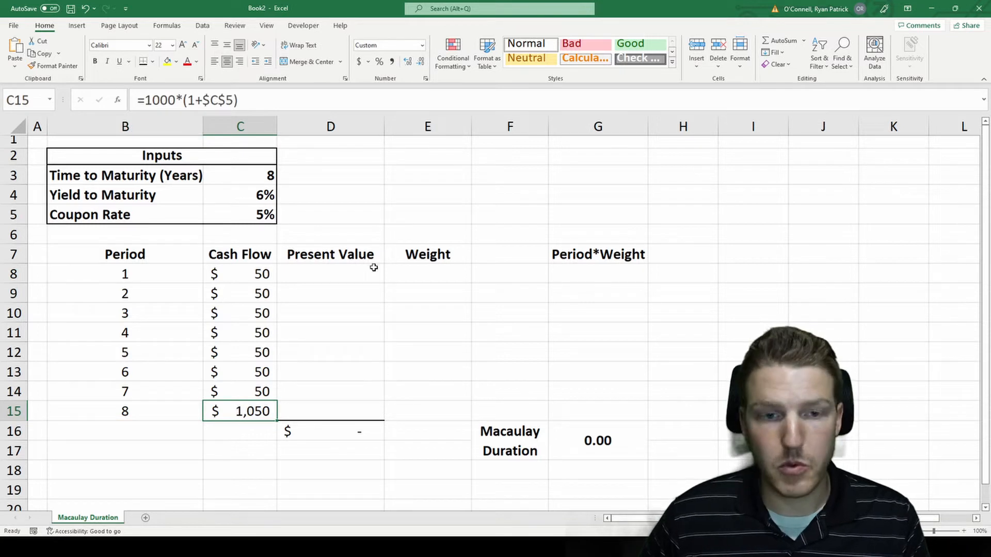
# Discount the period 1 cash flow with =C8/(1+$C$4)^B8, giving 47.17 and a 937.90 total.
pyautogui.click(330, 272)
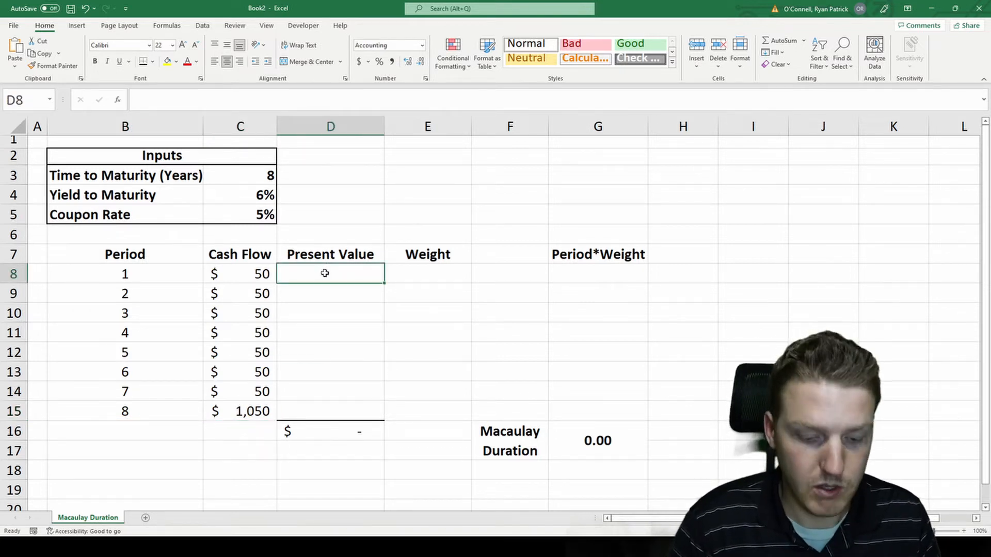
pyautogui.write('=')
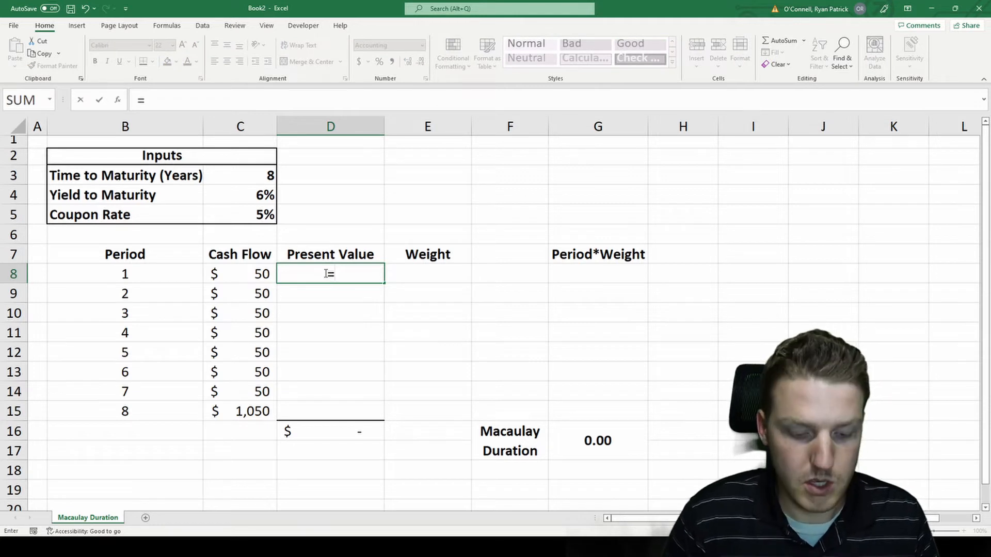
pyautogui.click(240, 274)
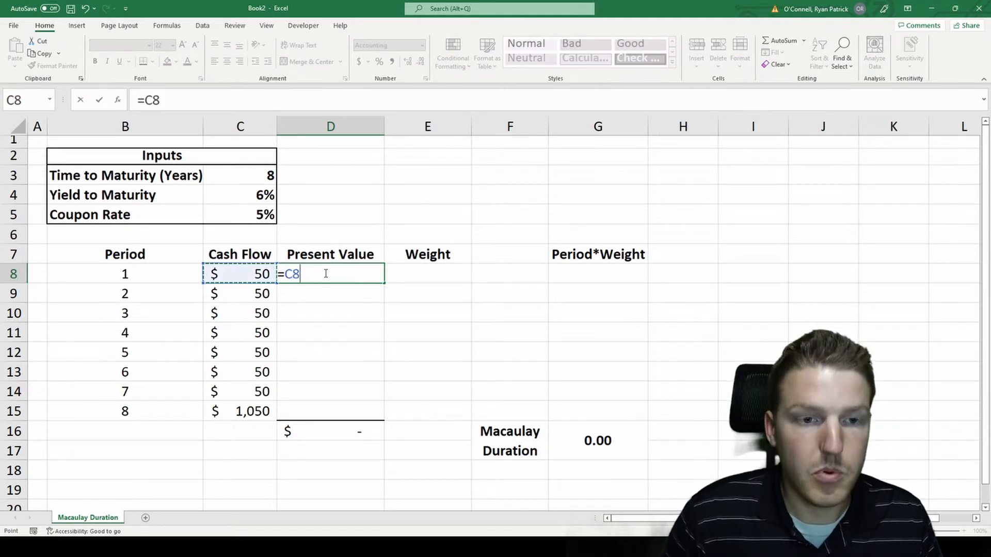
pyautogui.write('/')
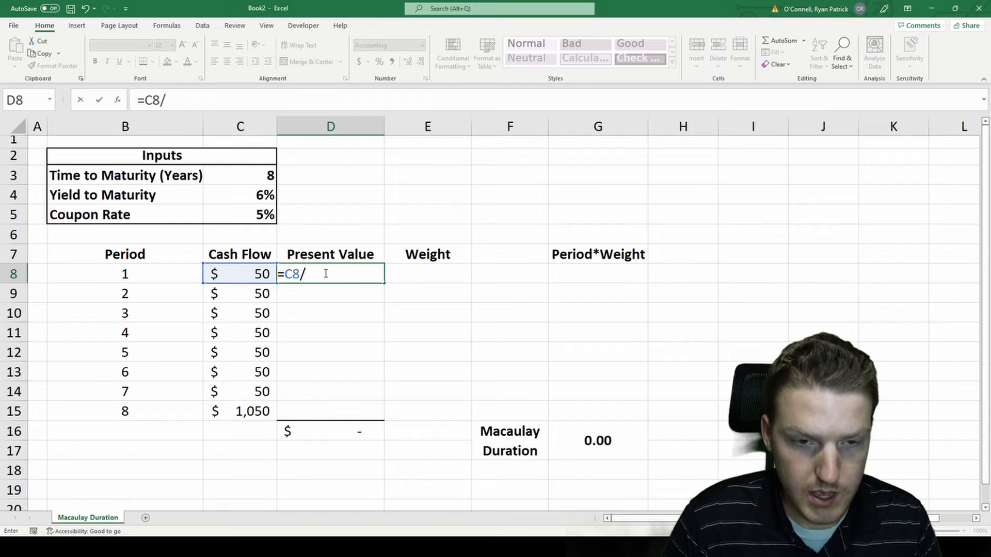
pyautogui.write('(1+')
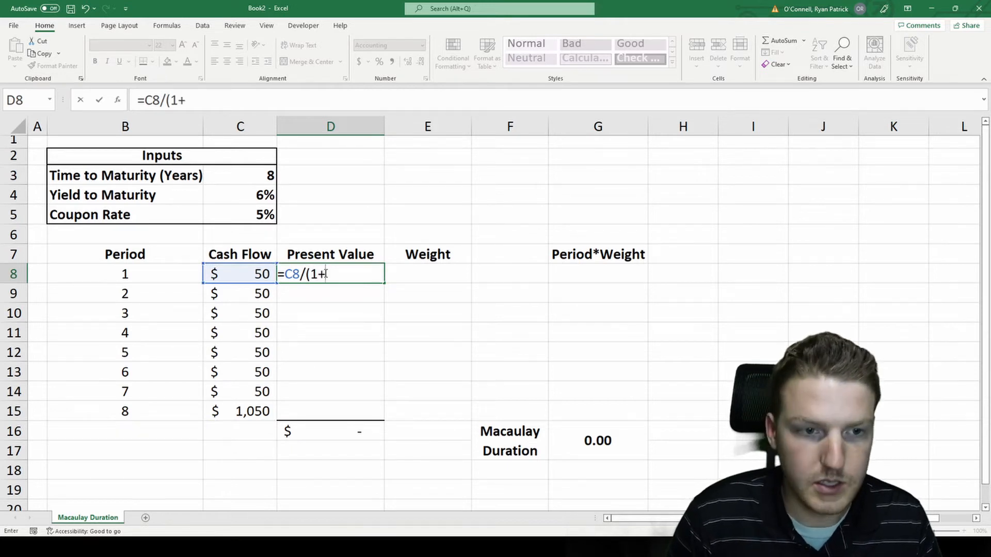
pyautogui.click(240, 195)
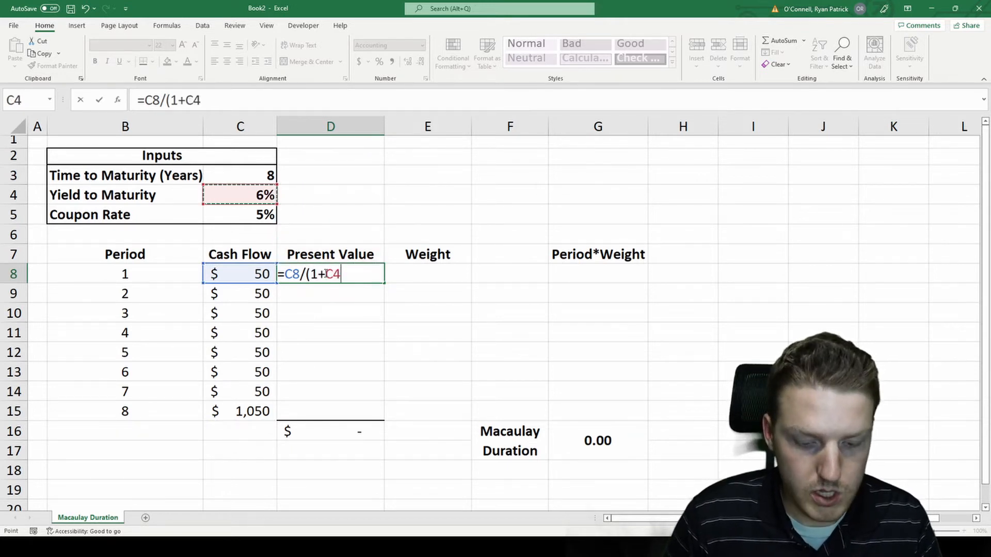
pyautogui.press('F4')
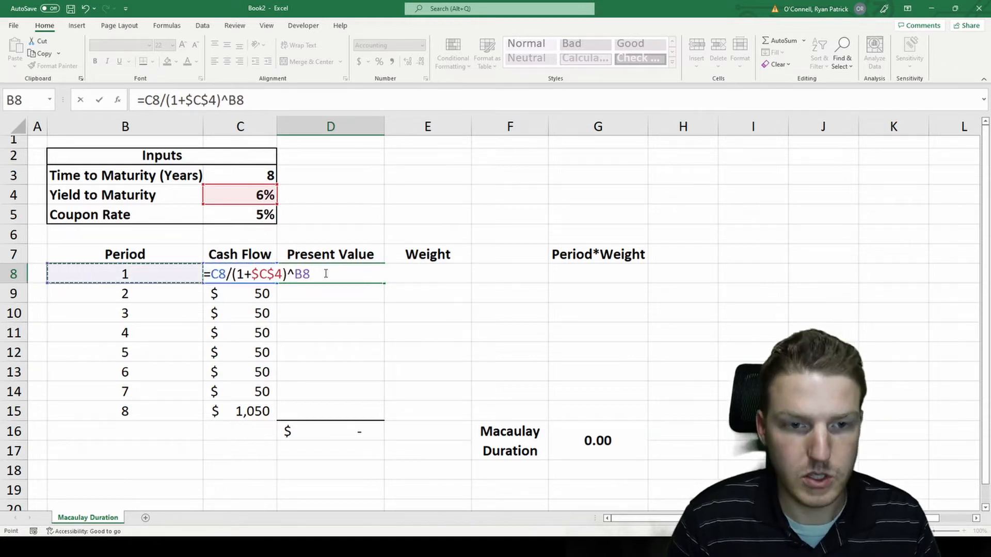
pyautogui.press('Enter')
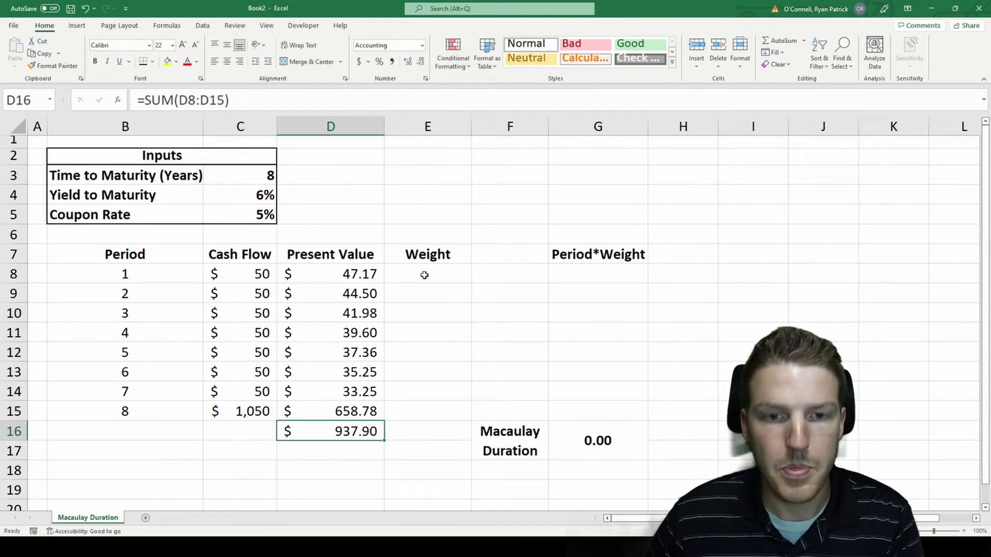
pyautogui.click(427, 273)
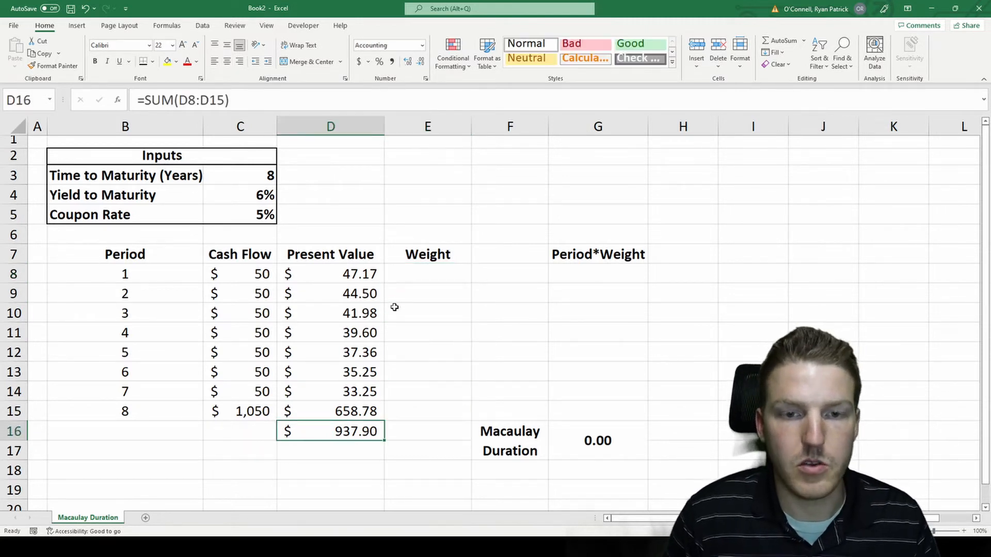
# Compute each weight as =D8/$D$16, 5.03% through 70.24%, and sum them to 100.00%.
pyautogui.click(427, 273)
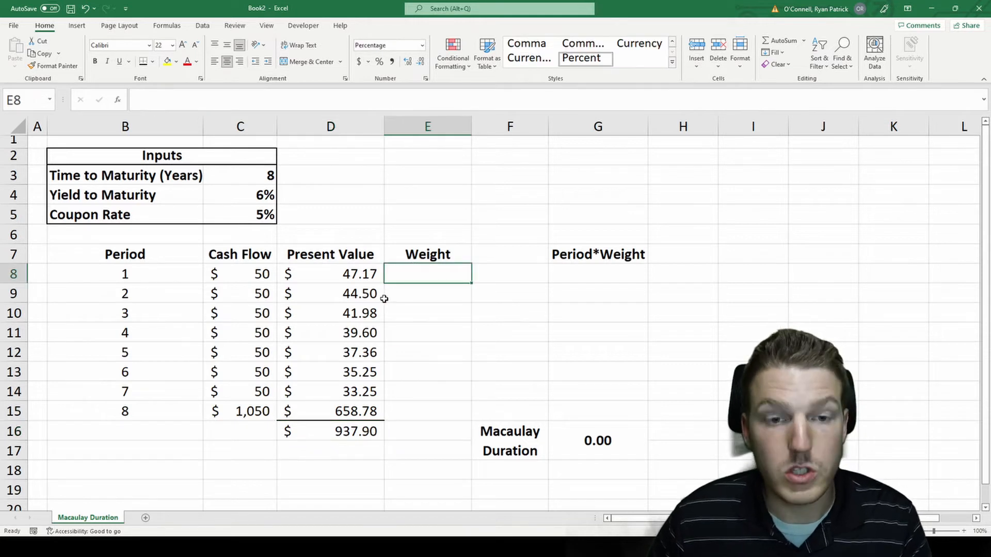
pyautogui.write('=')
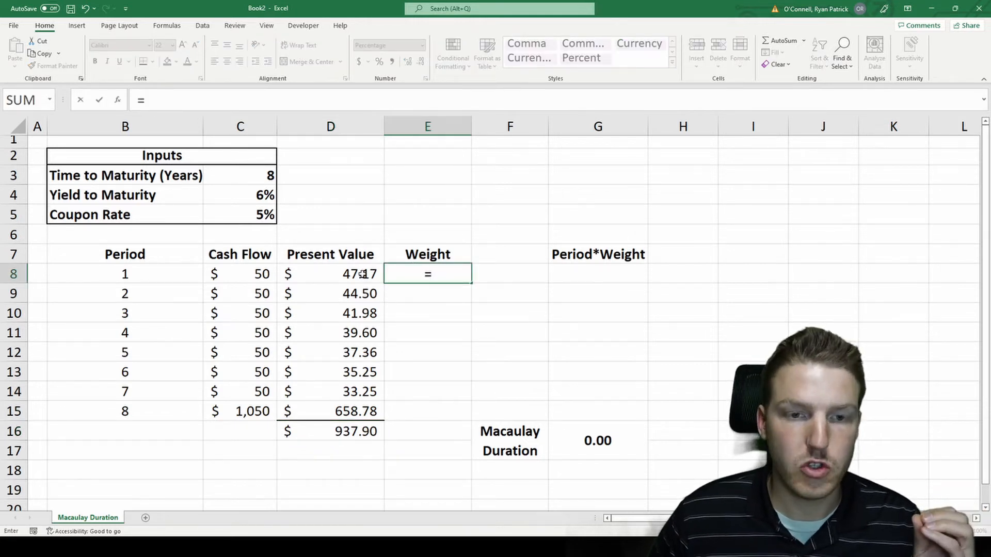
pyautogui.click(331, 273)
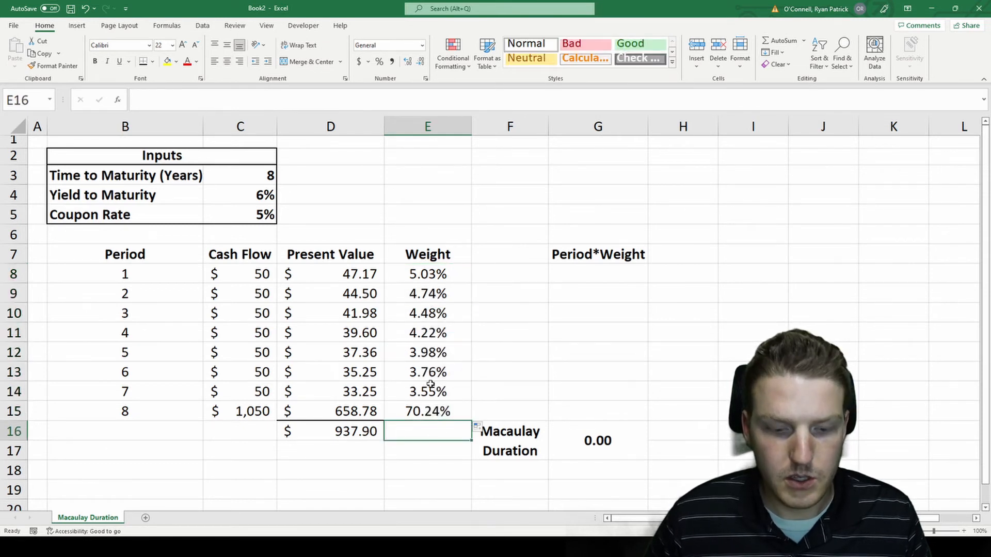
pyautogui.write('=sum')
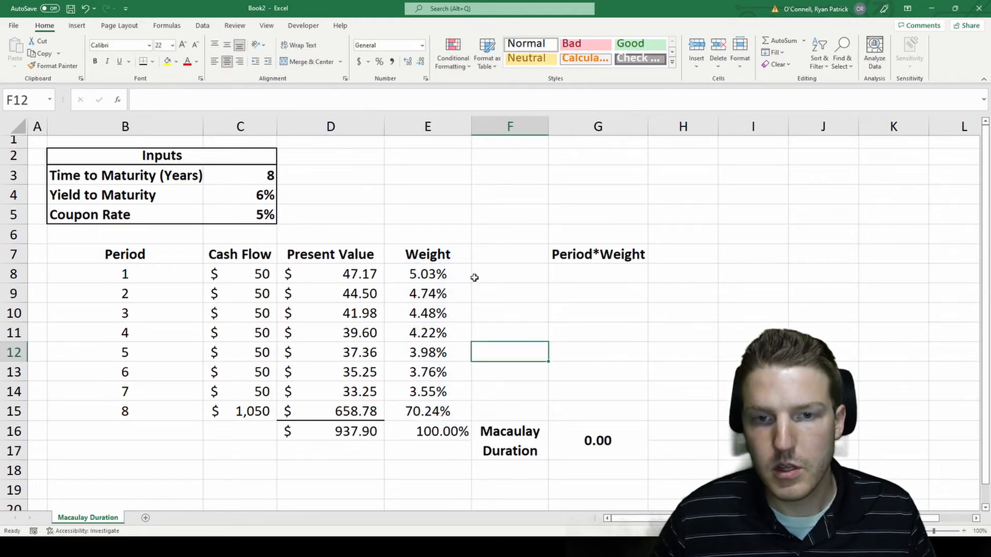
# Fill Period*Weight with =B8*E8 down to period 8, 0.05 to 5.62, giving duration 6.74.
pyautogui.click(598, 274)
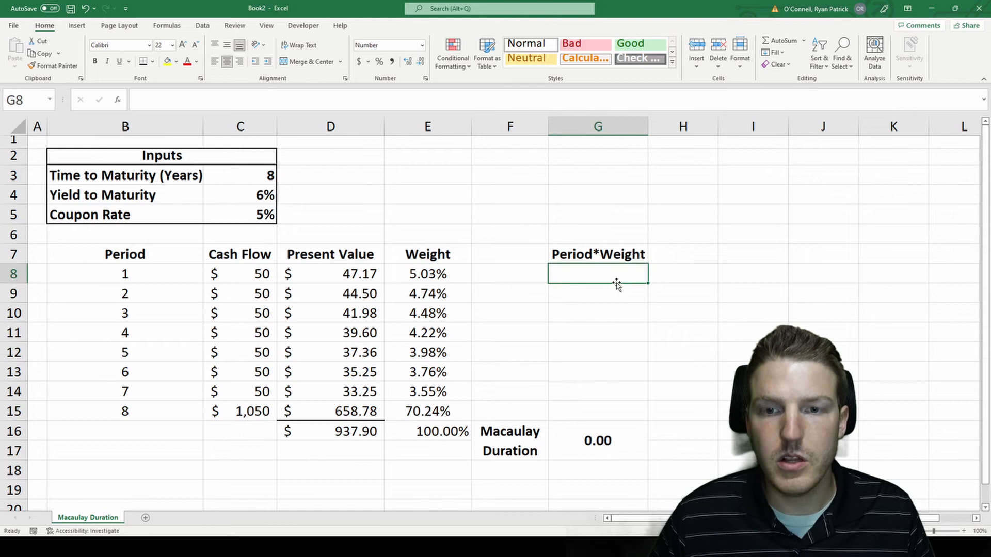
pyautogui.write('=')
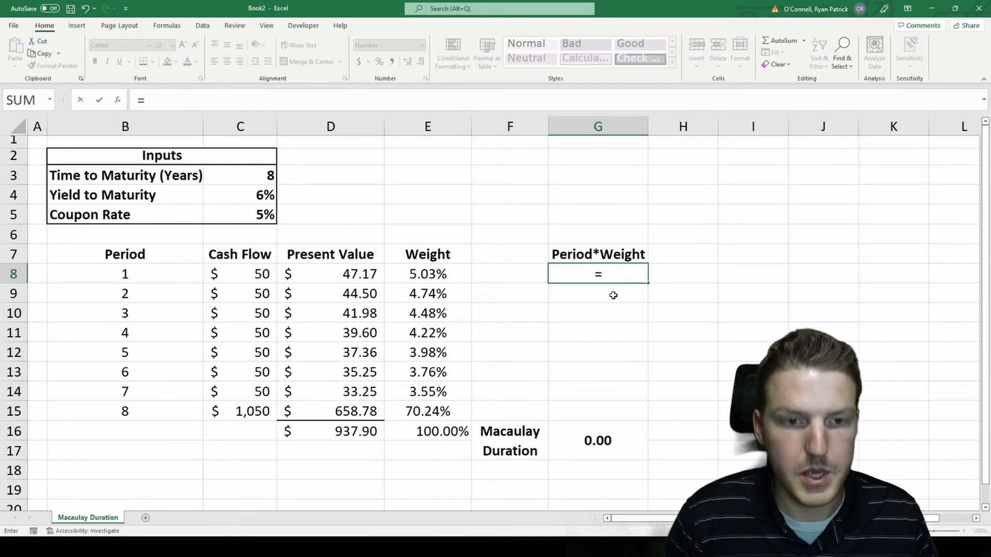
pyautogui.click(125, 274)
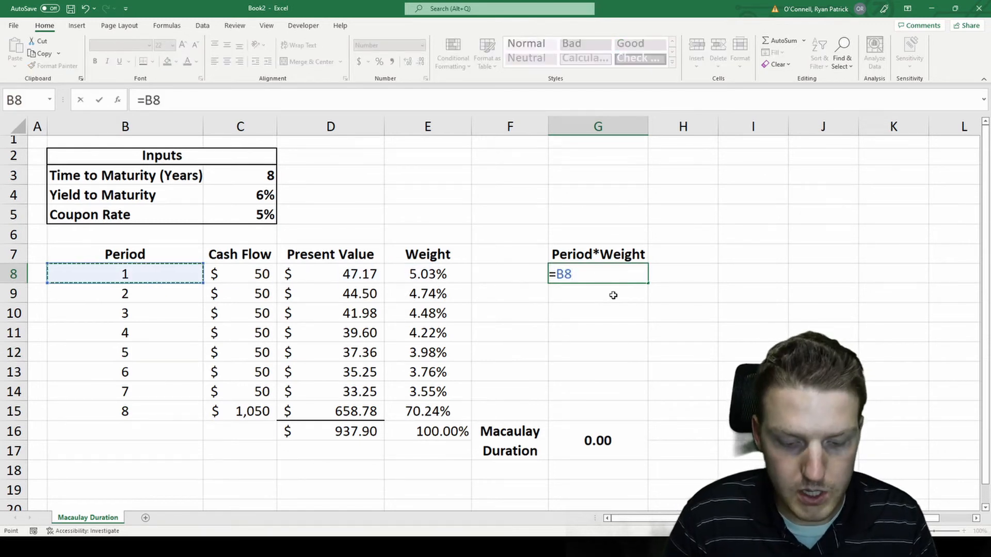
pyautogui.write('*')
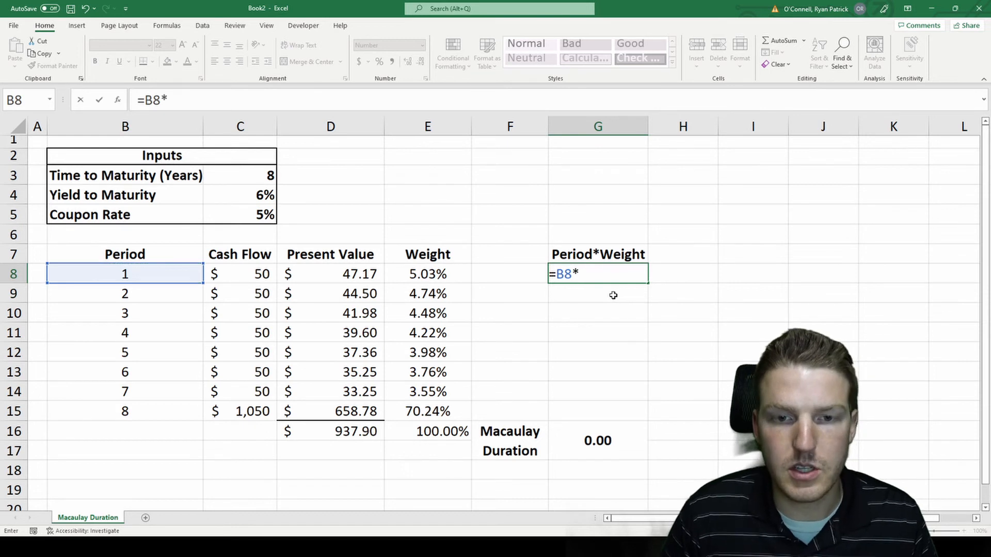
pyautogui.click(427, 274)
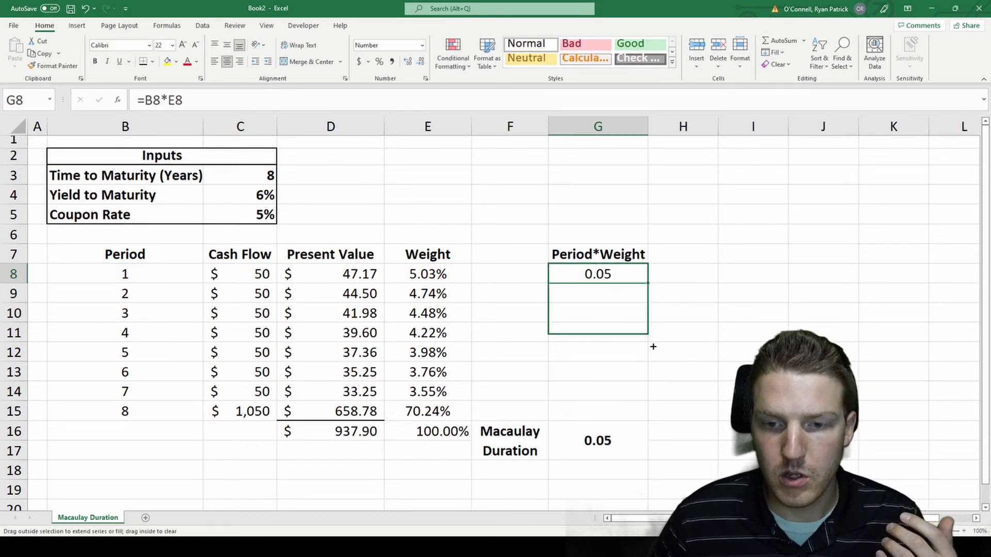
pyautogui.moveTo(597, 274); pyautogui.dragTo(597, 411)
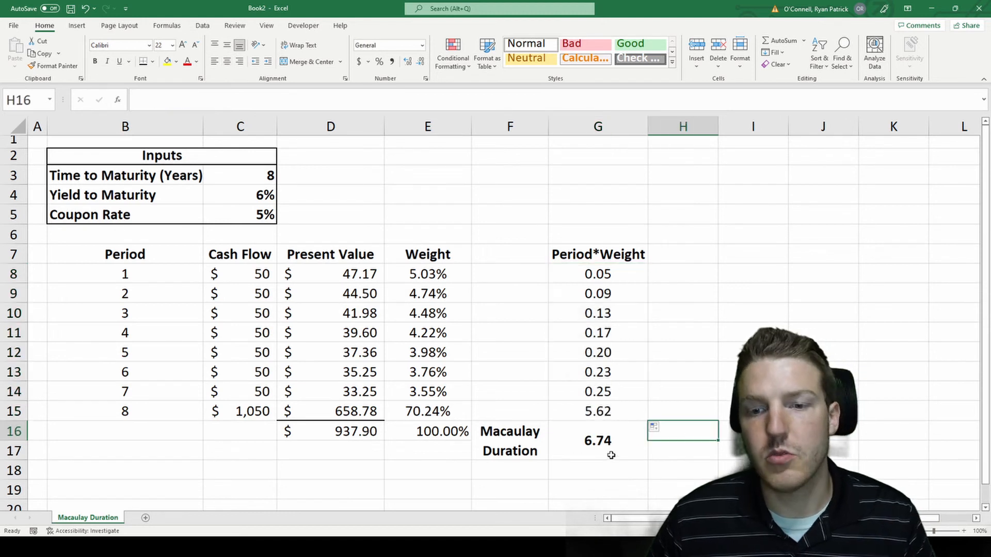
pyautogui.click(683, 352)
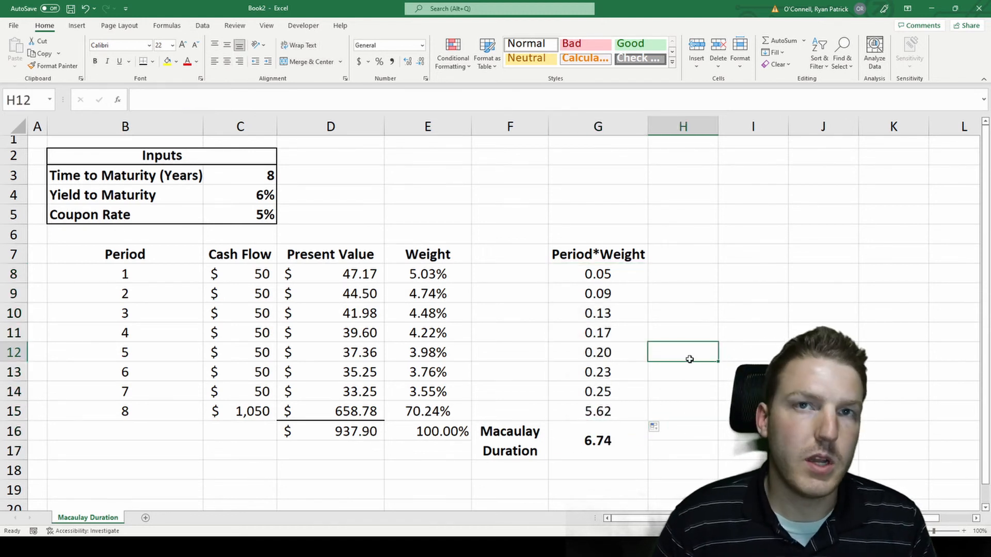
pyautogui.moveTo(694, 333)
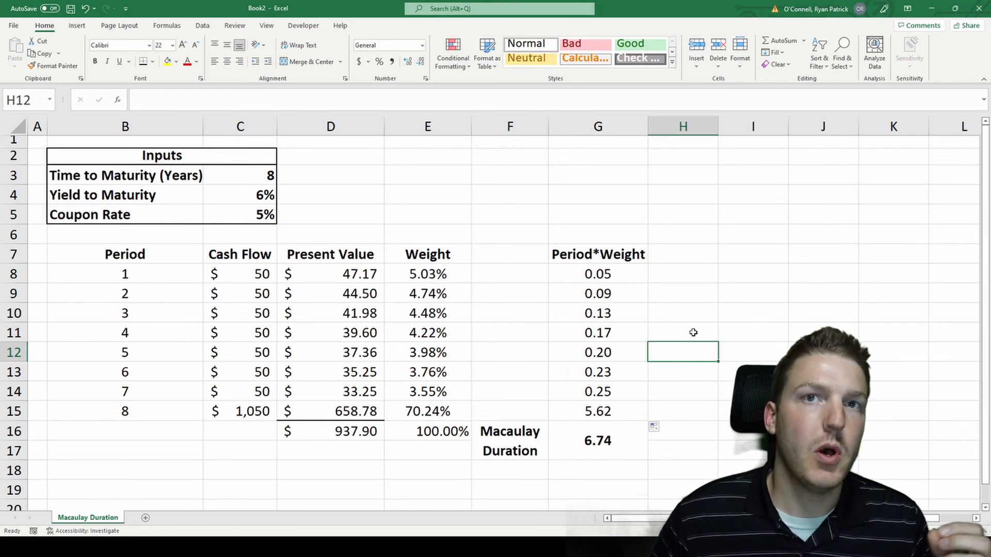